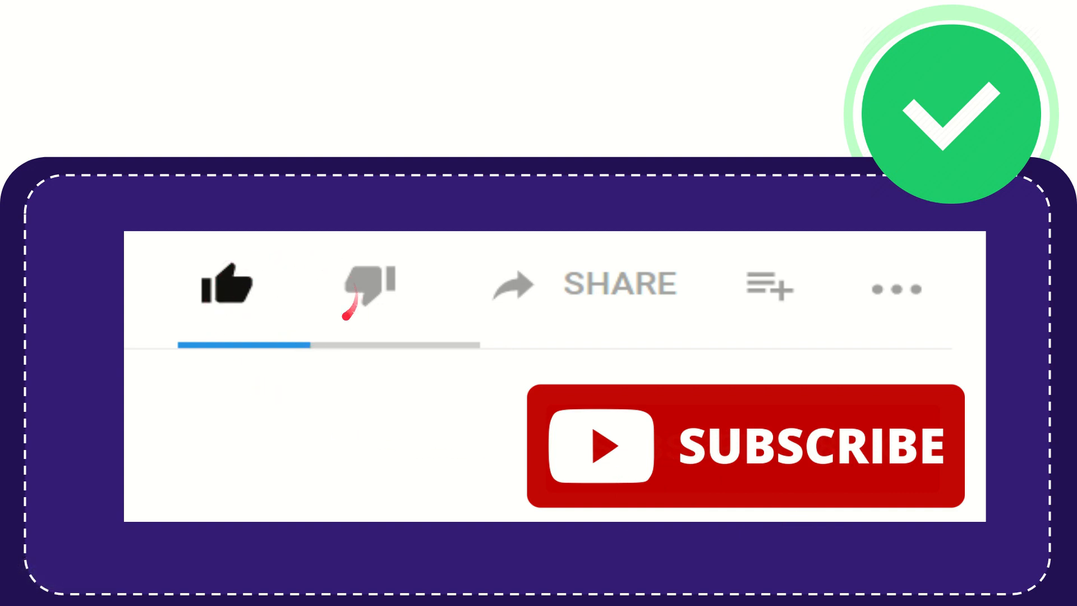
left_click(368, 285)
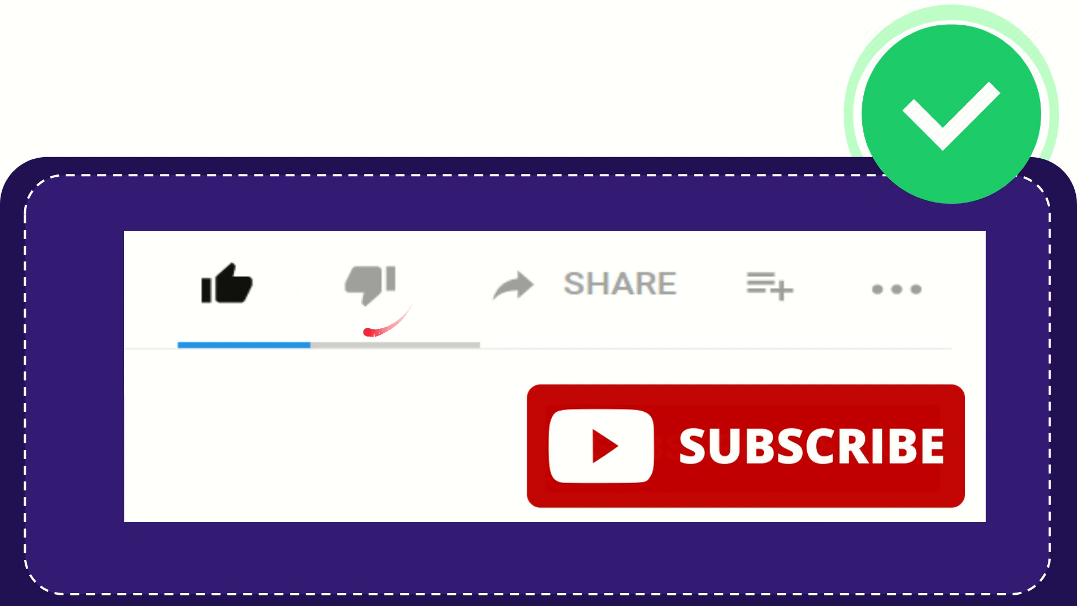